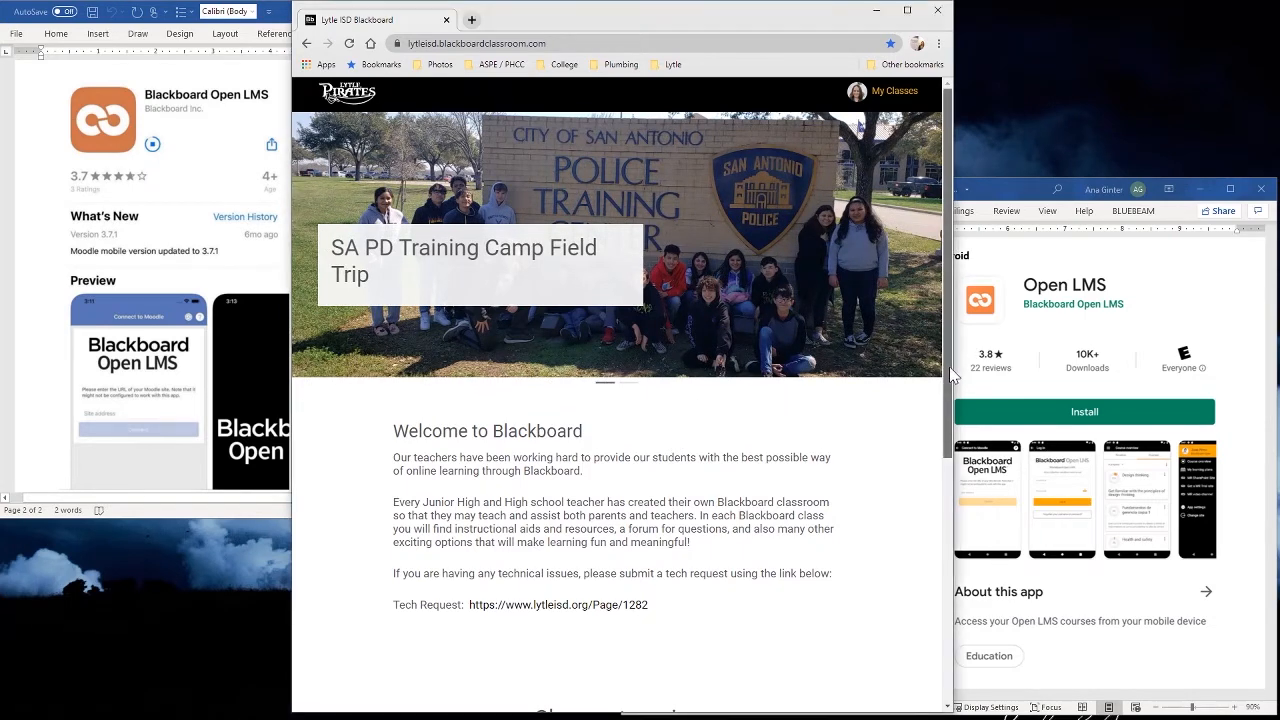
Scroll the Lytle ISD Blackboard welcome page down to the class categories and app links
scroll(down, 3)
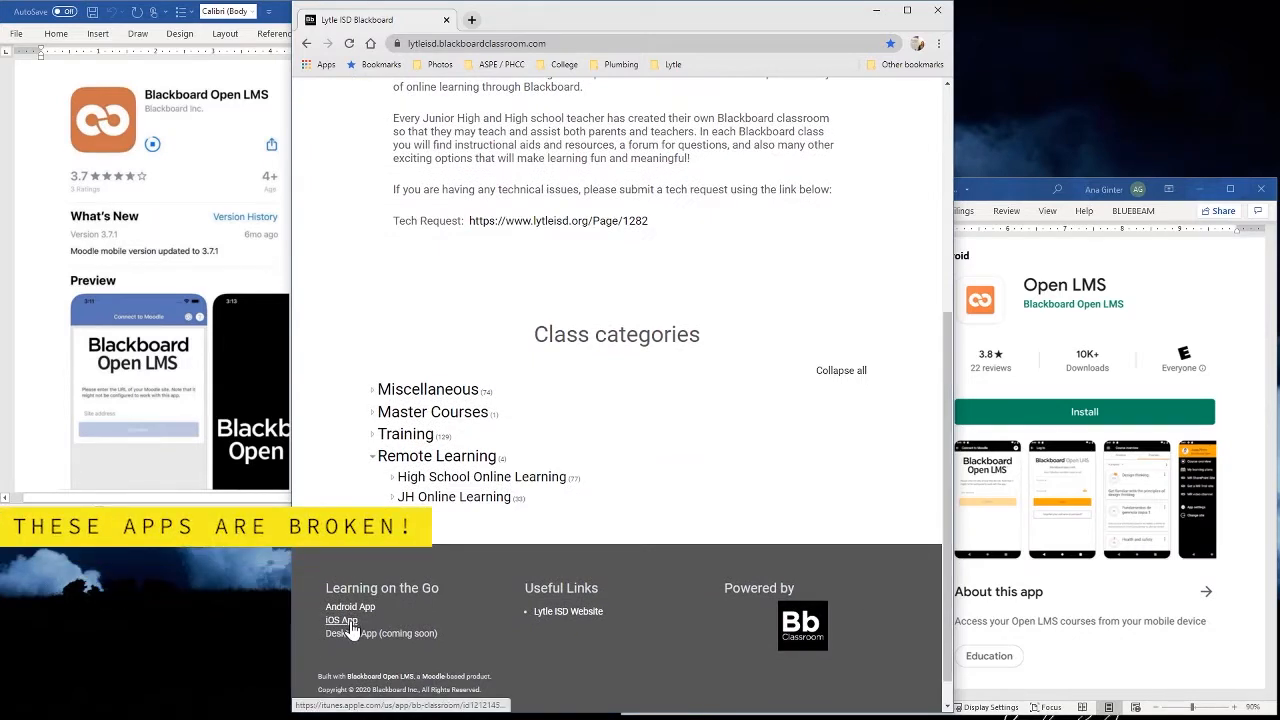
mouse_move(360, 624)
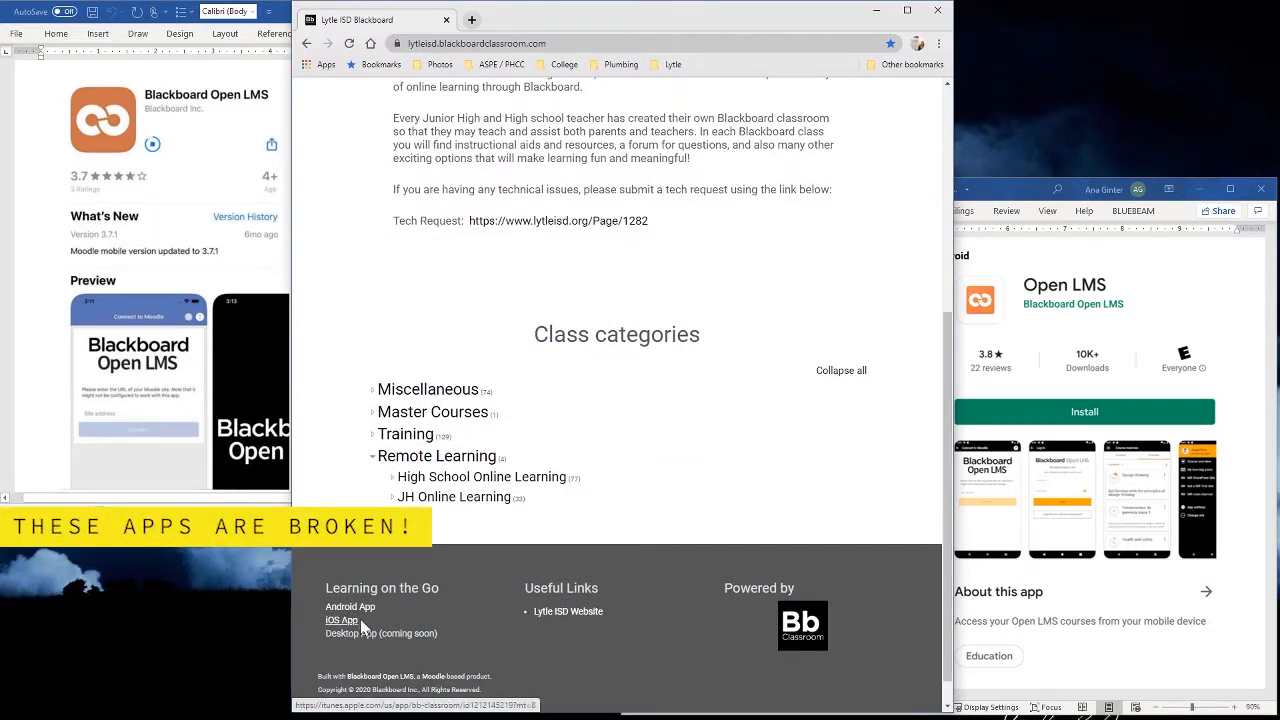
Follow the footer's iOS App link, retrying until its App Store page loads
click(350, 606)
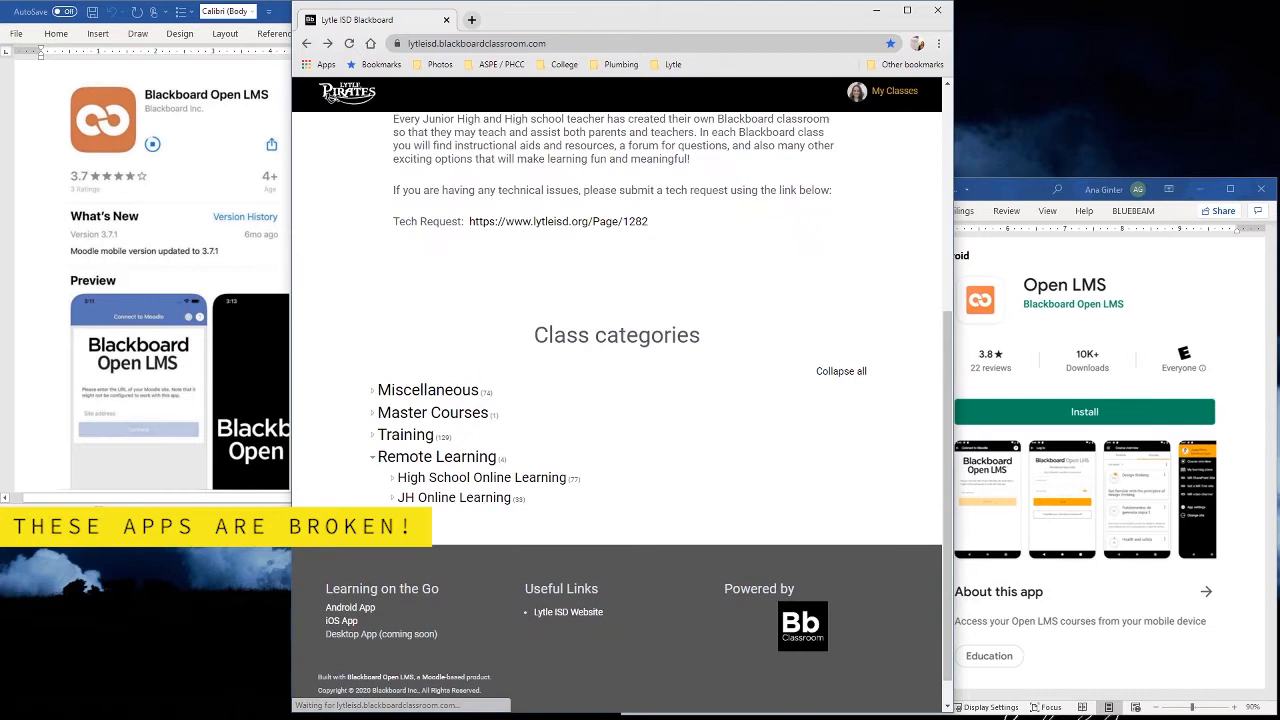
click(340, 620)
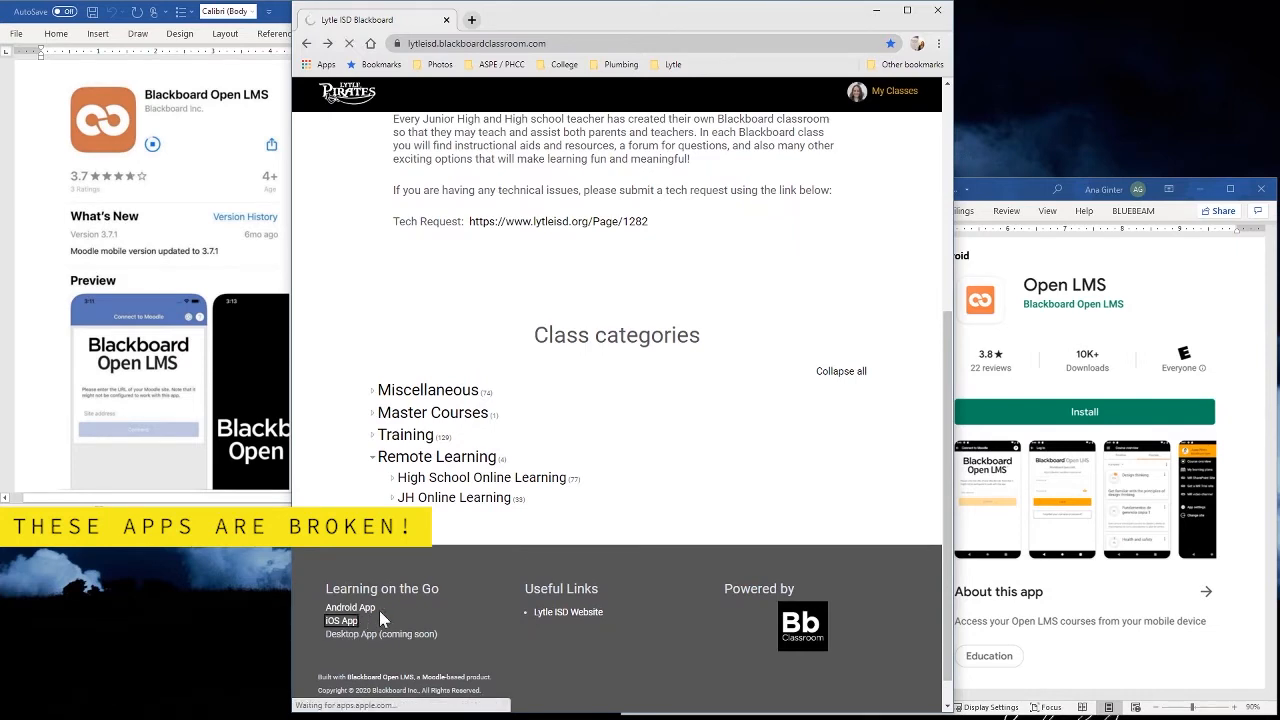
click(340, 620)
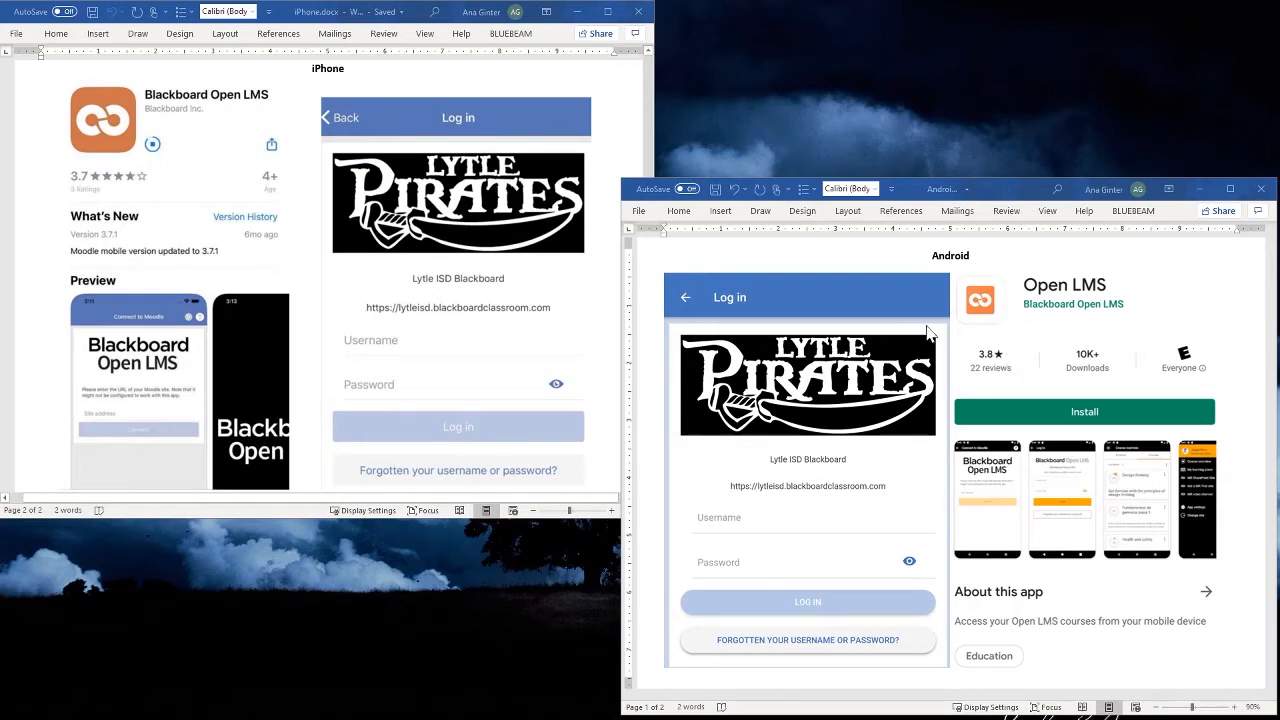
mouse_move(1072, 298)
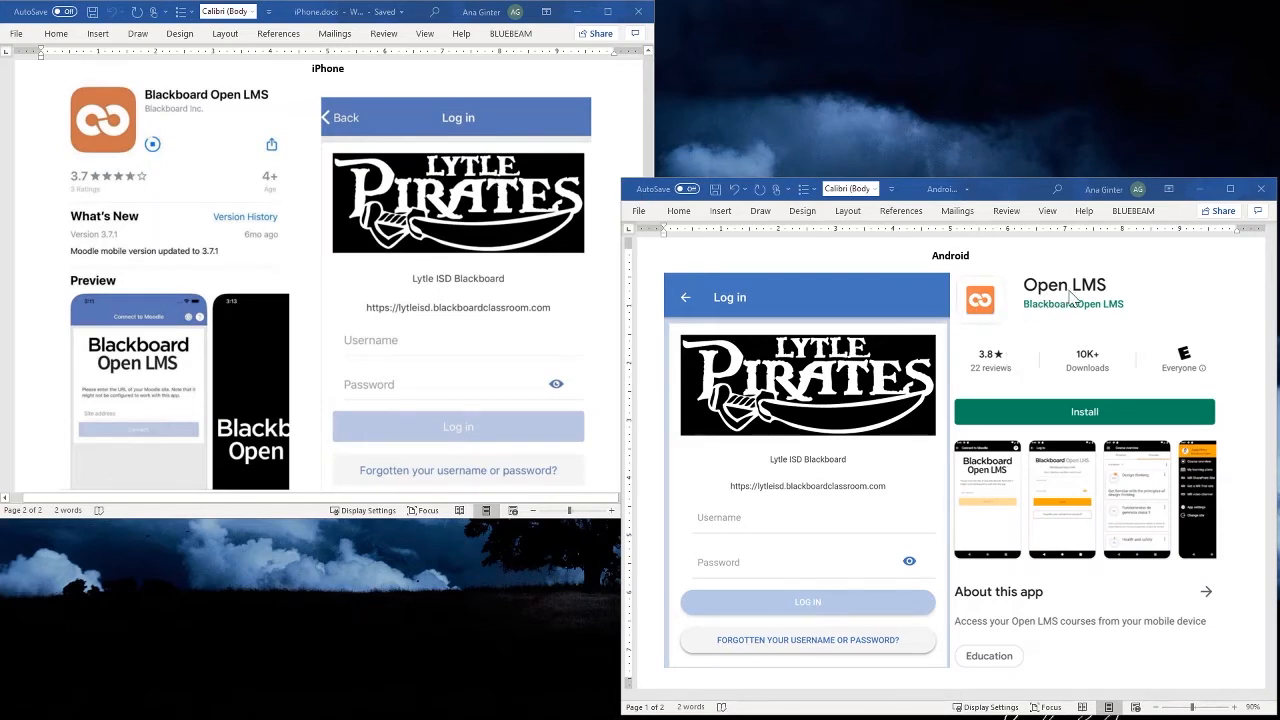
mouse_move(270, 120)
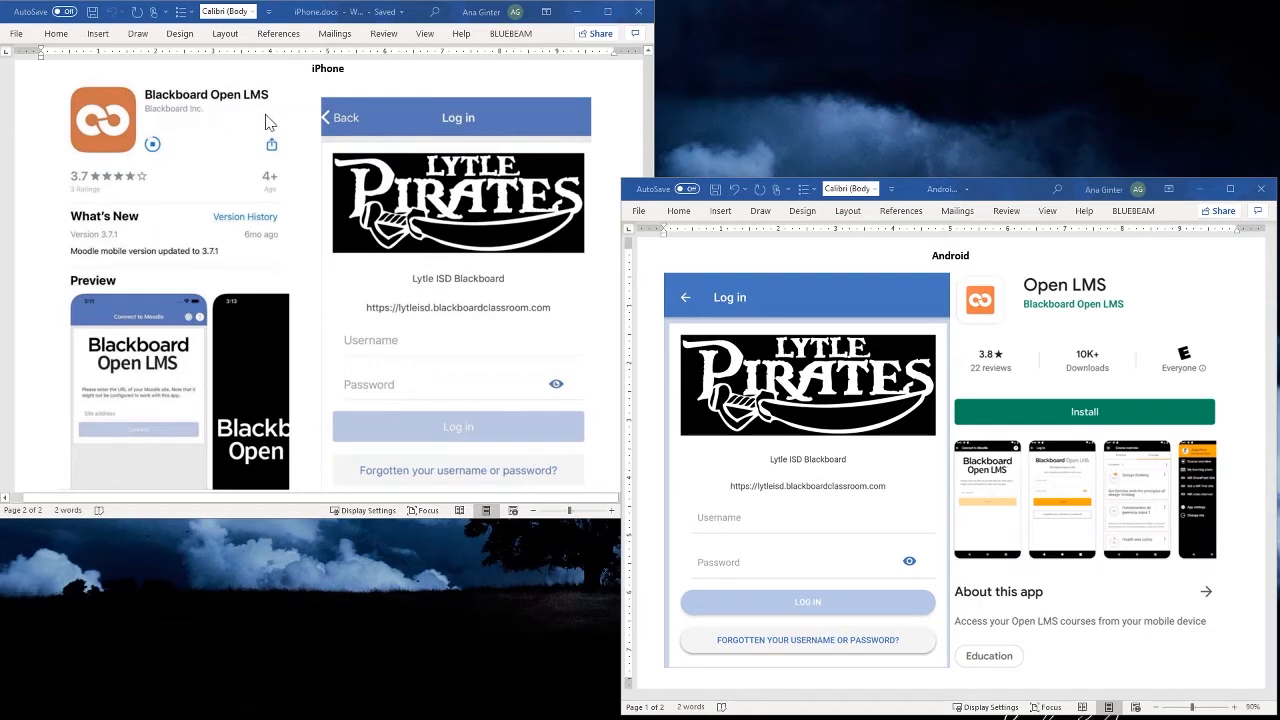
mouse_move(826, 324)
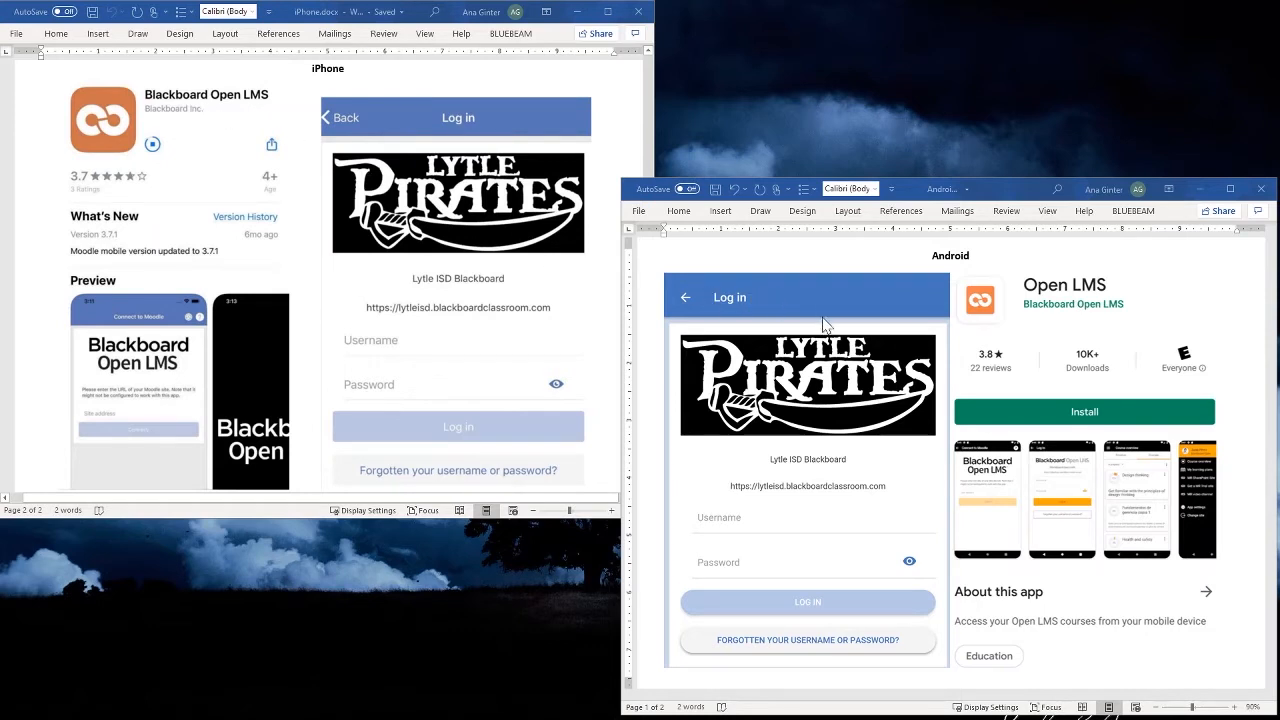
mouse_move(940, 272)
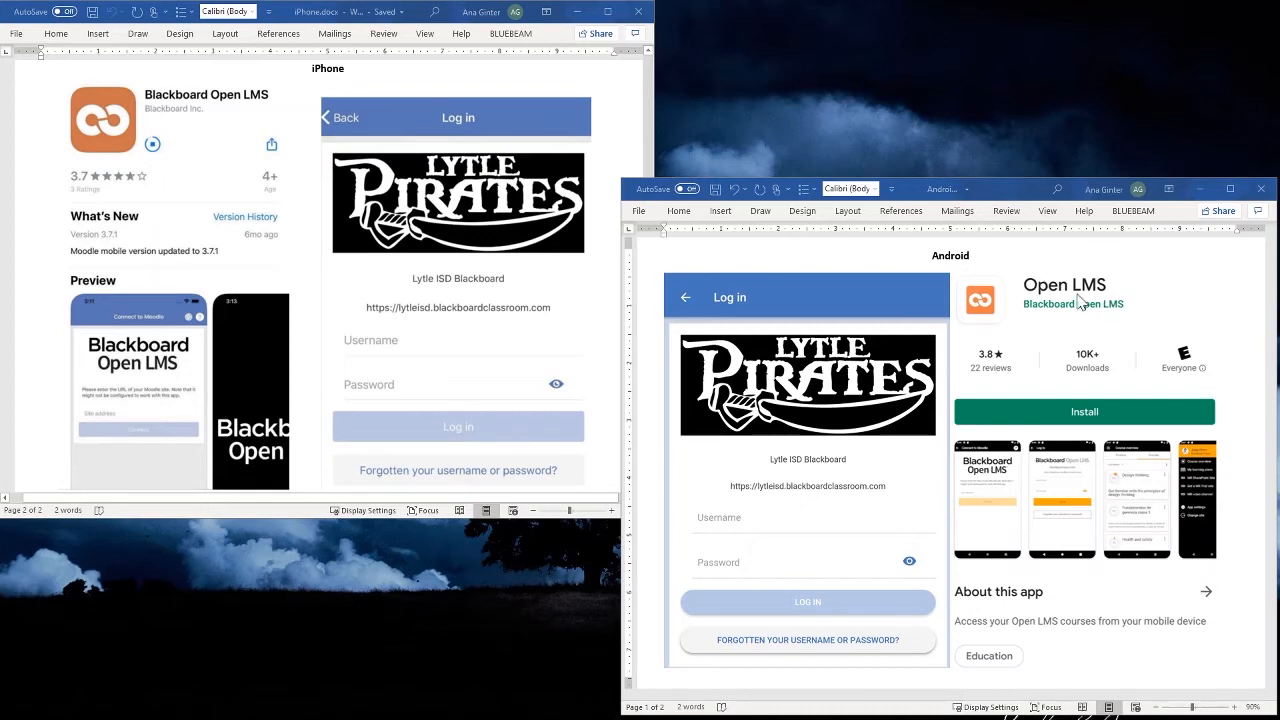
mouse_move(884, 292)
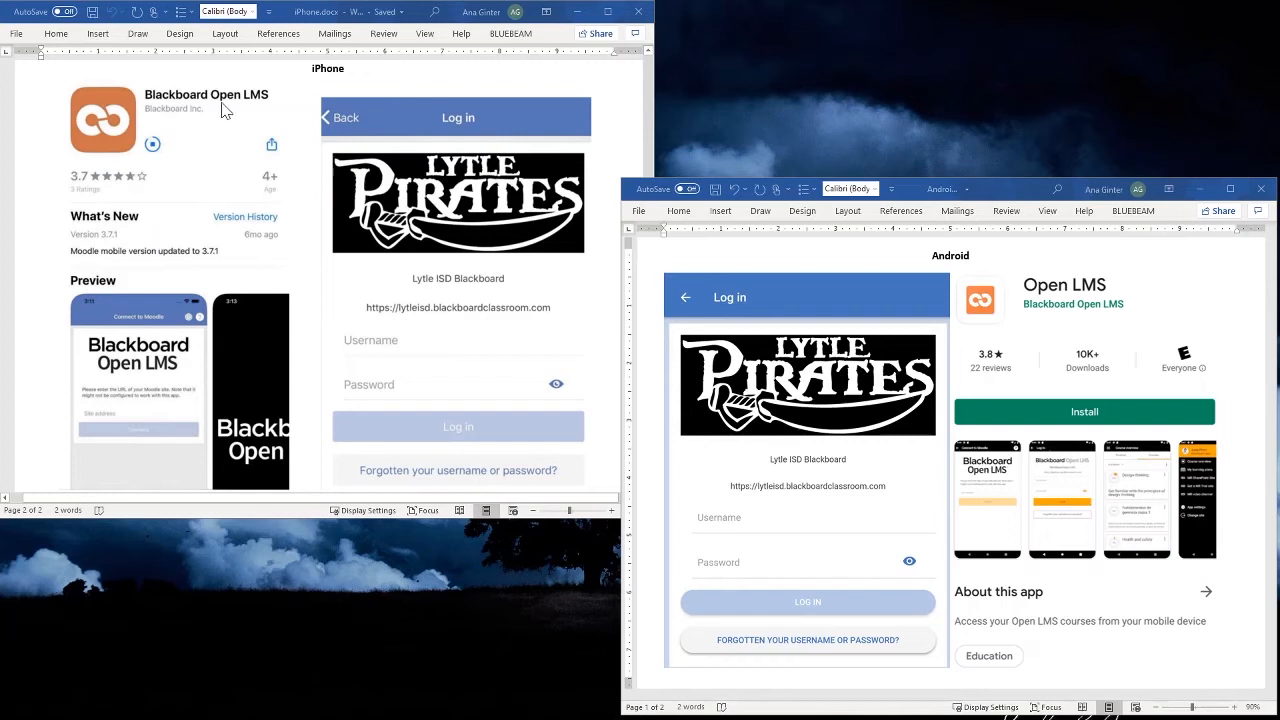
mouse_move(504, 236)
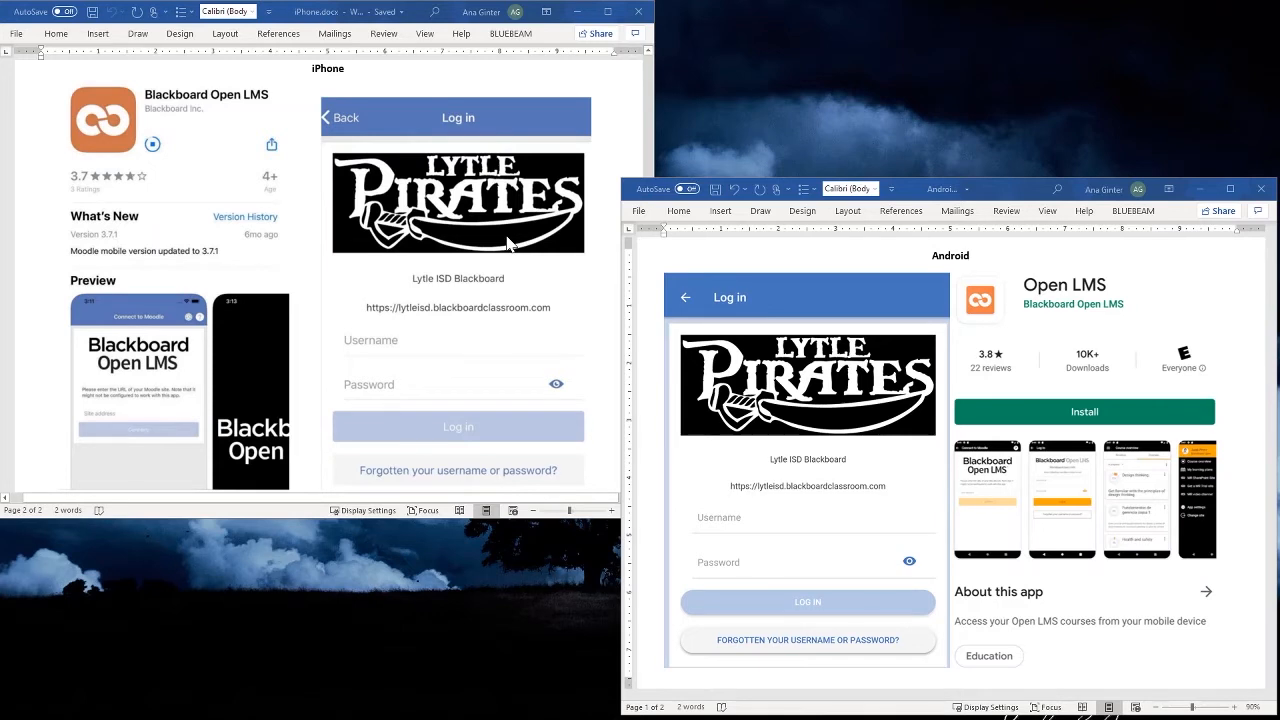
mouse_move(544, 284)
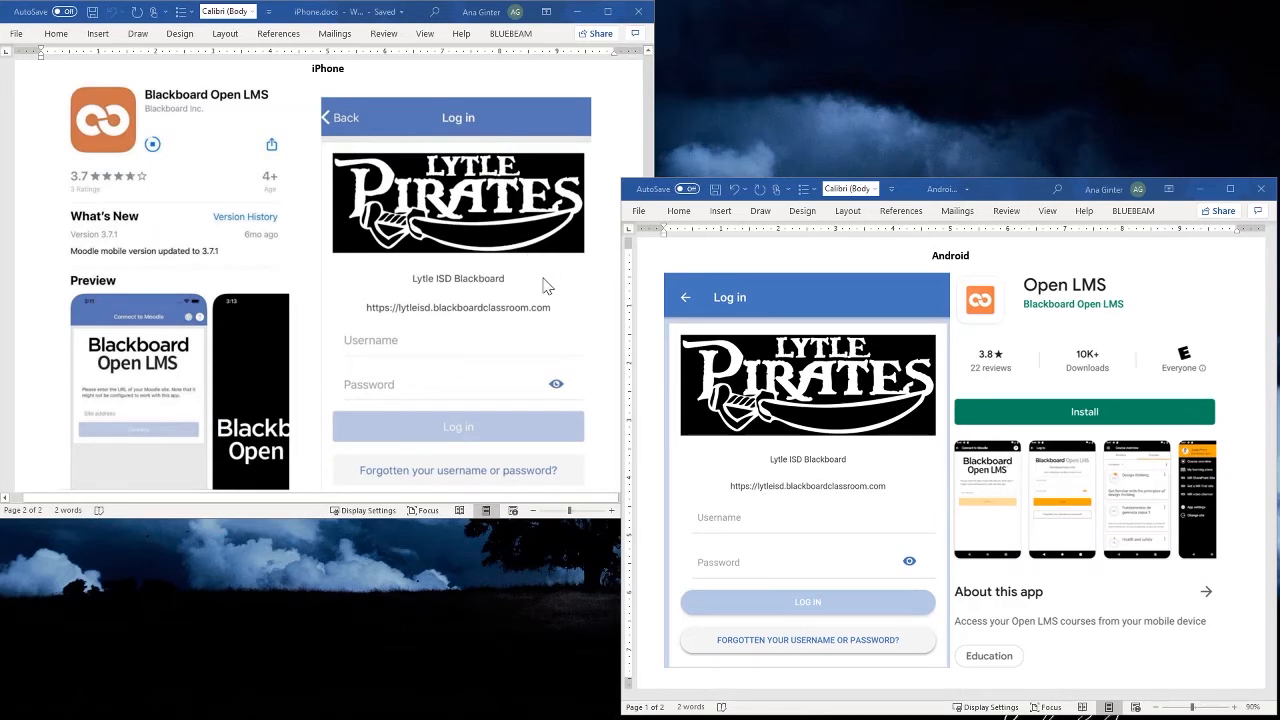
mouse_move(442, 326)
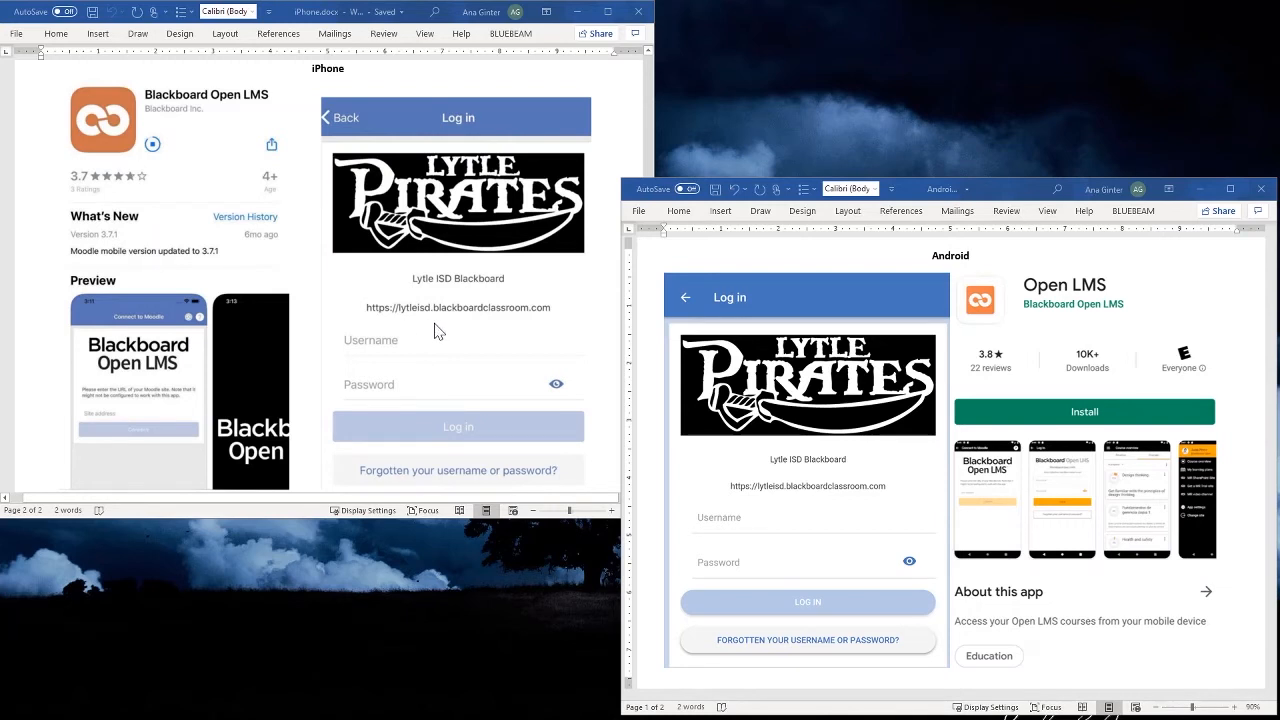
mouse_move(420, 328)
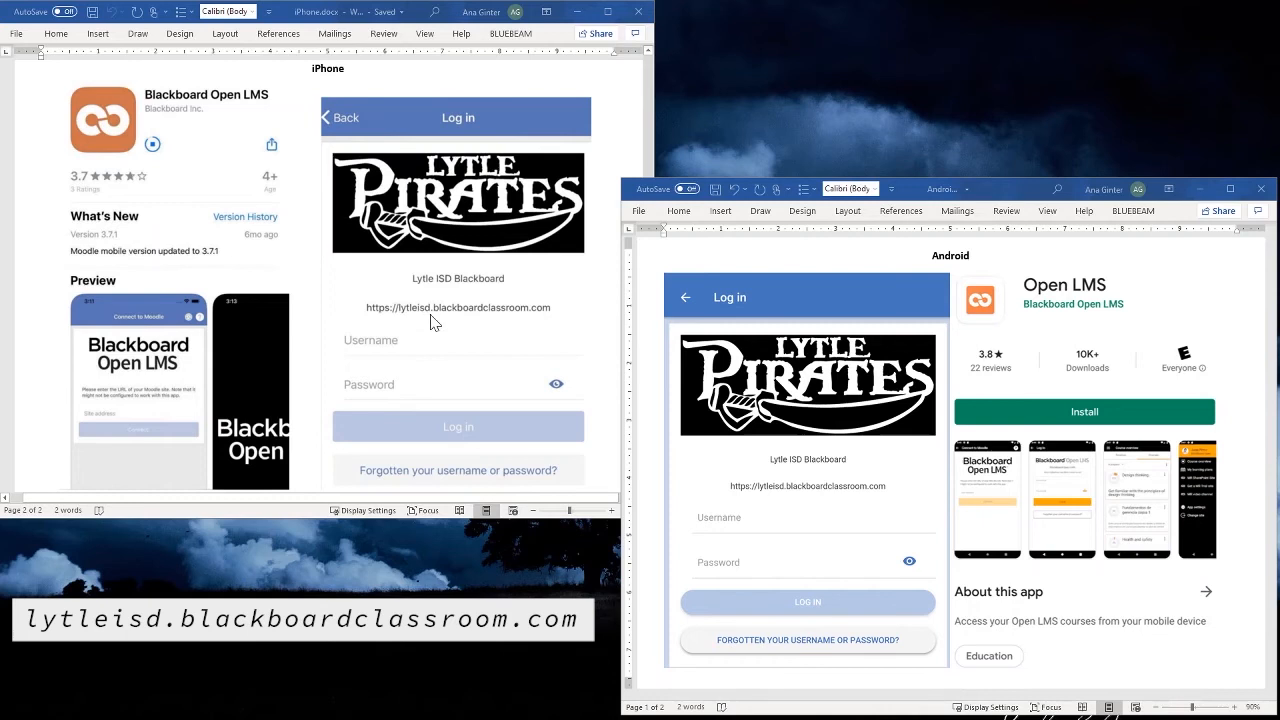
mouse_move(502, 328)
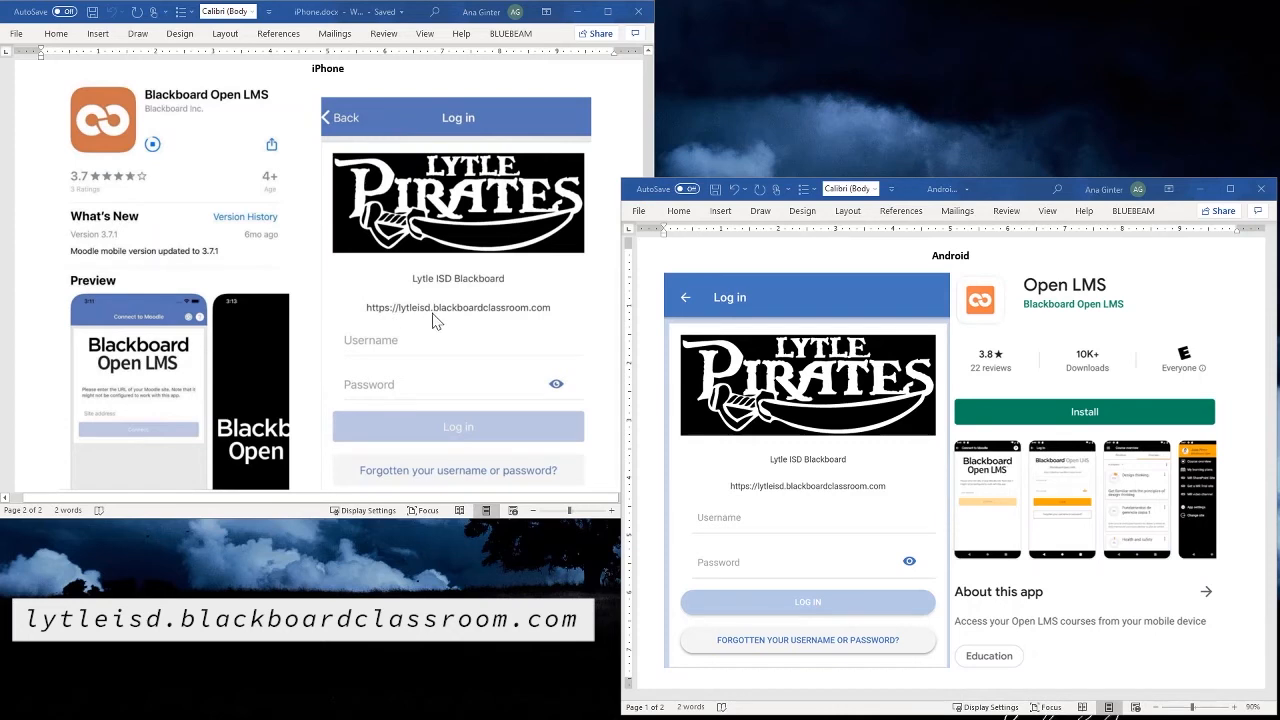
mouse_move(544, 318)
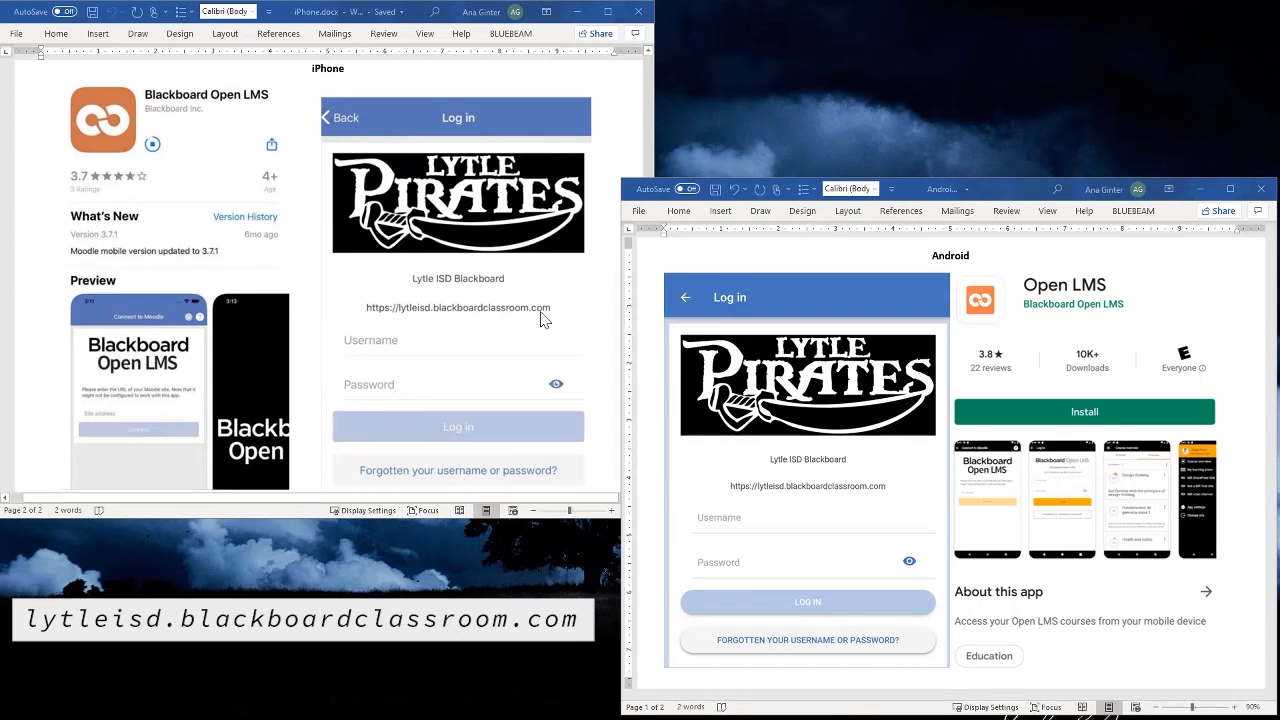
mouse_move(848, 504)
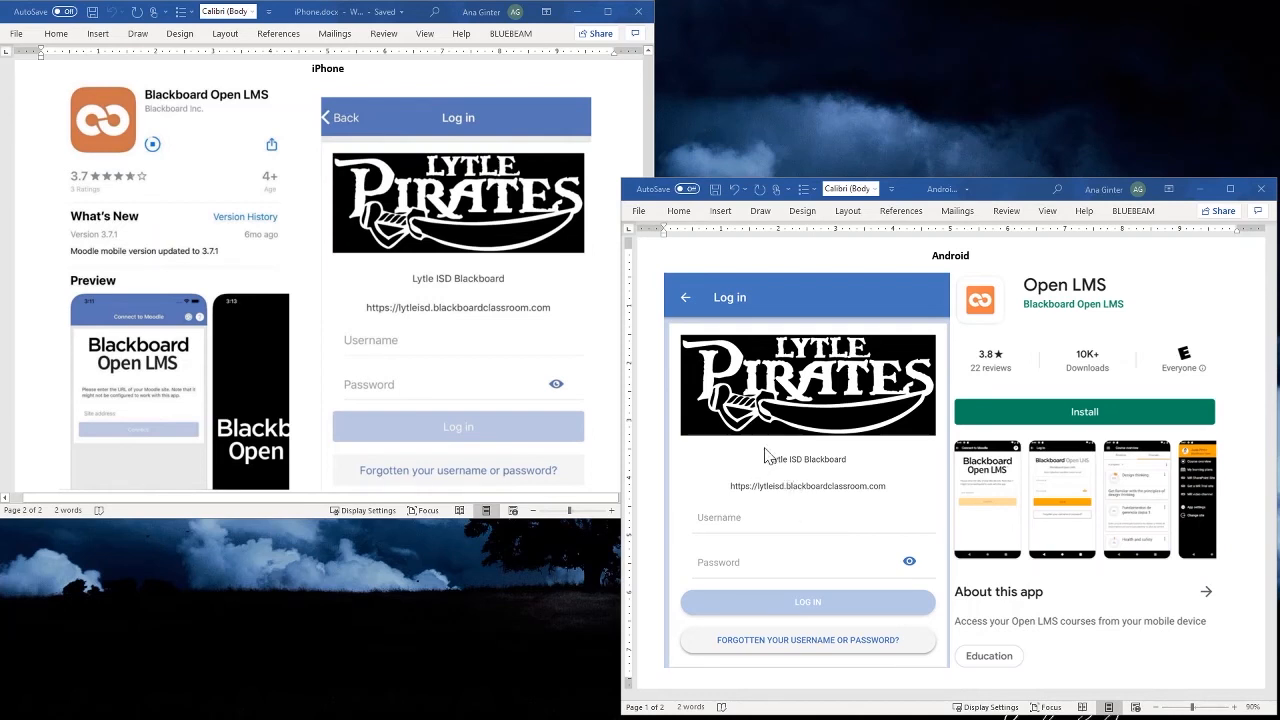
mouse_move(650, 396)
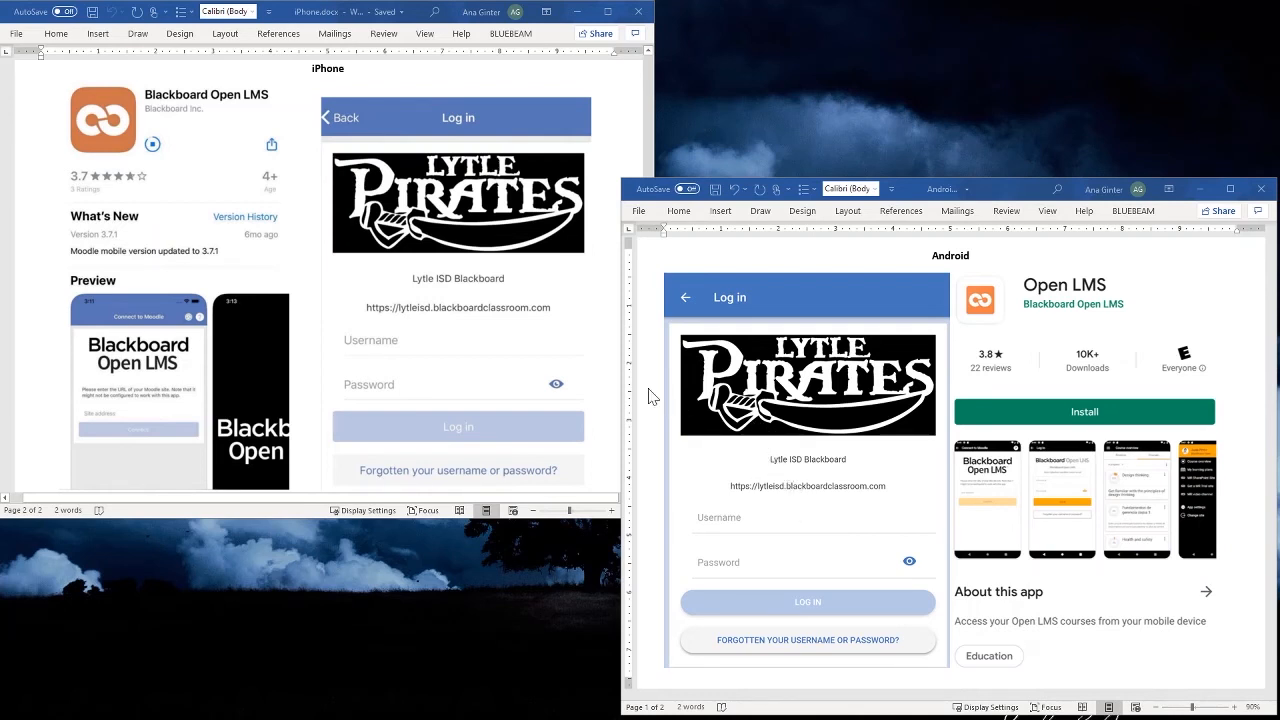
mouse_move(612, 412)
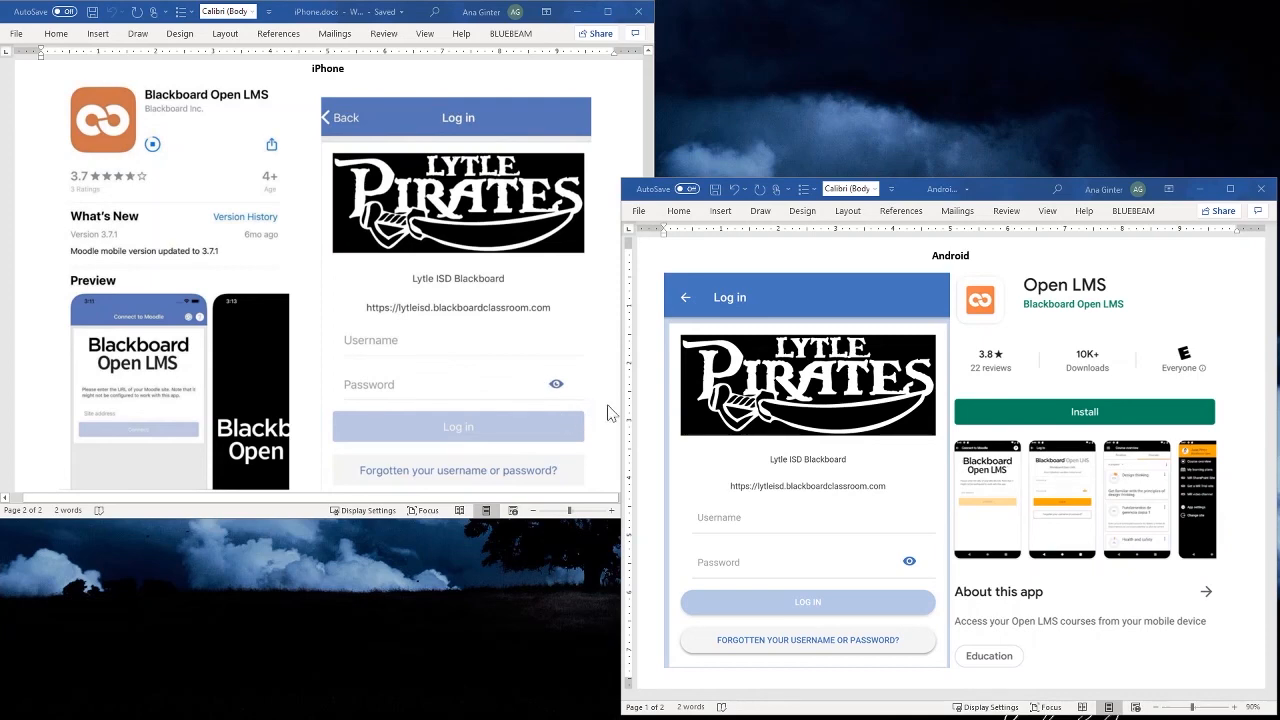